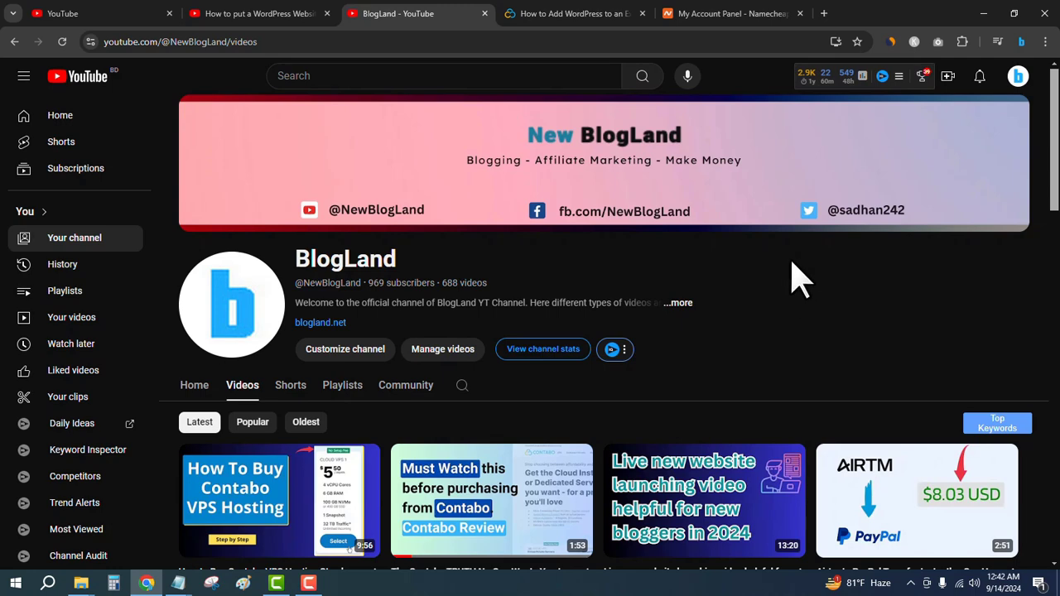
Switch from the BlogLand YouTube channel to the 'My Account Panel - Namecheap' tab.
click(729, 13)
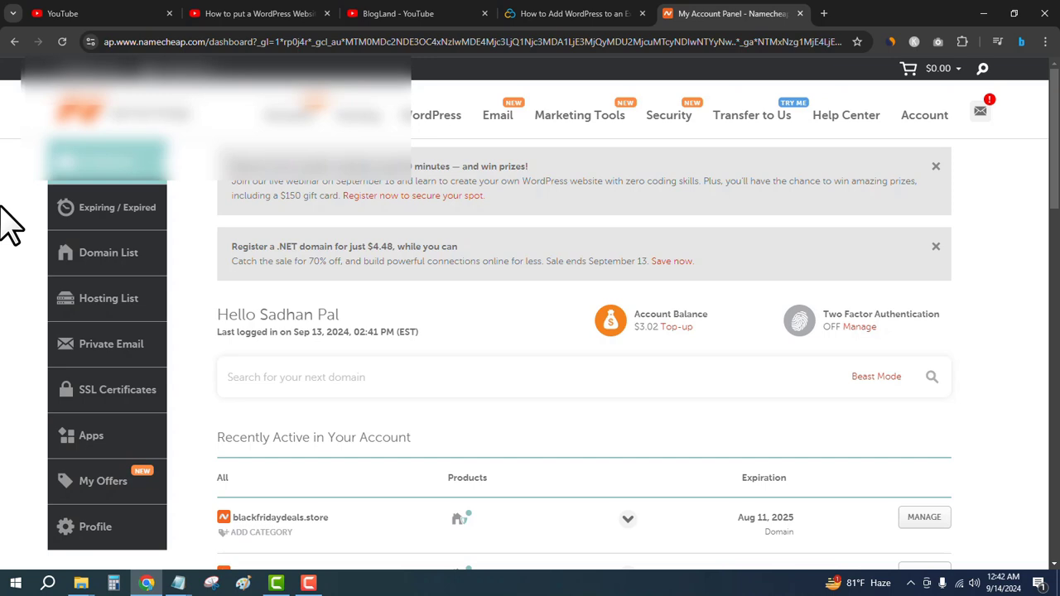
Search Domain Name Search for 'hosttips.site'.
click(290, 115)
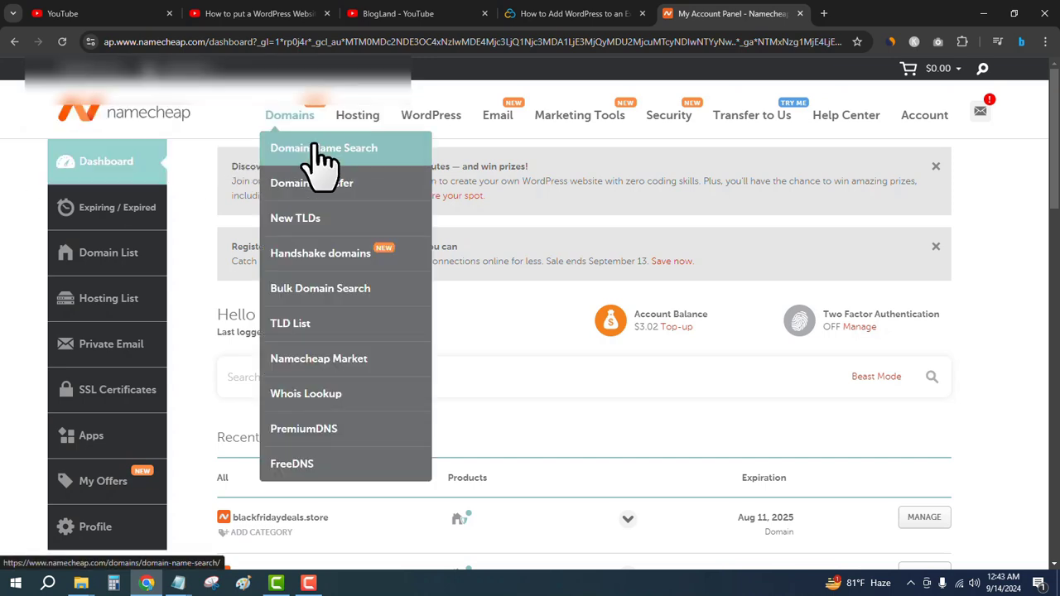
click(324, 147)
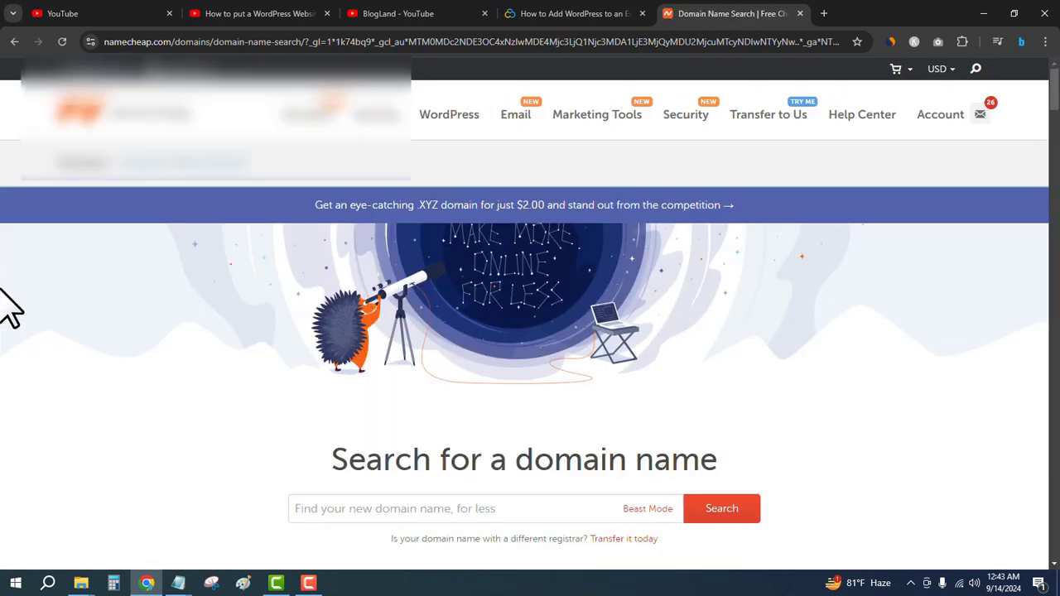
click(485, 508)
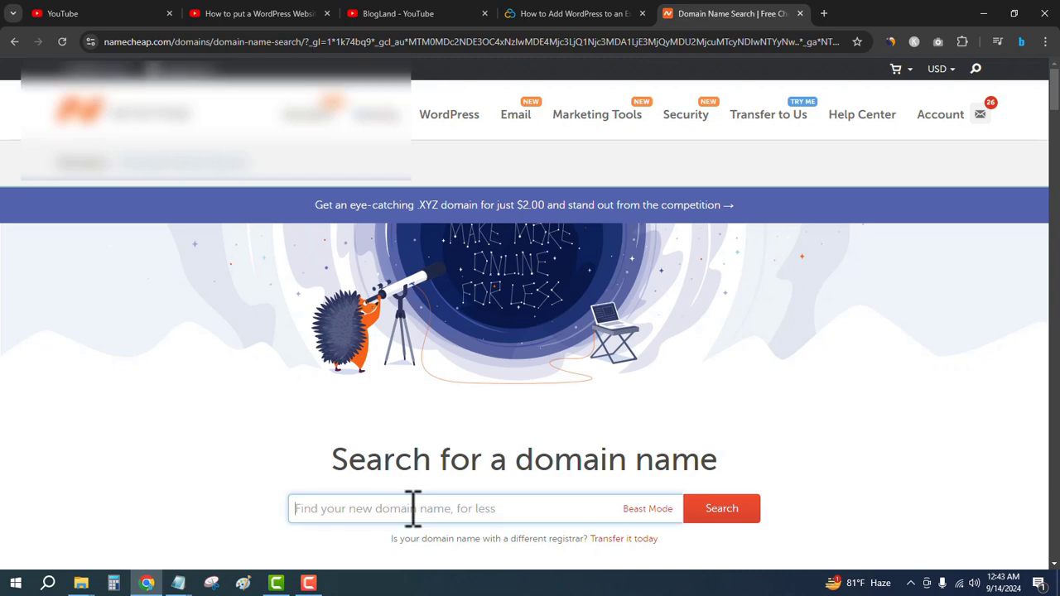
text(hosttips)
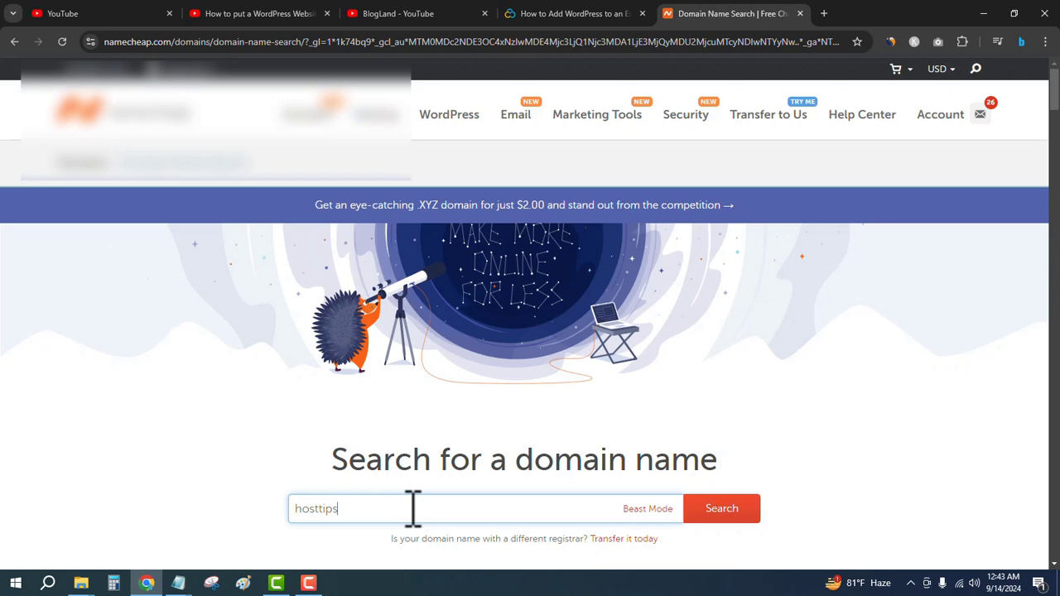
text(.site)
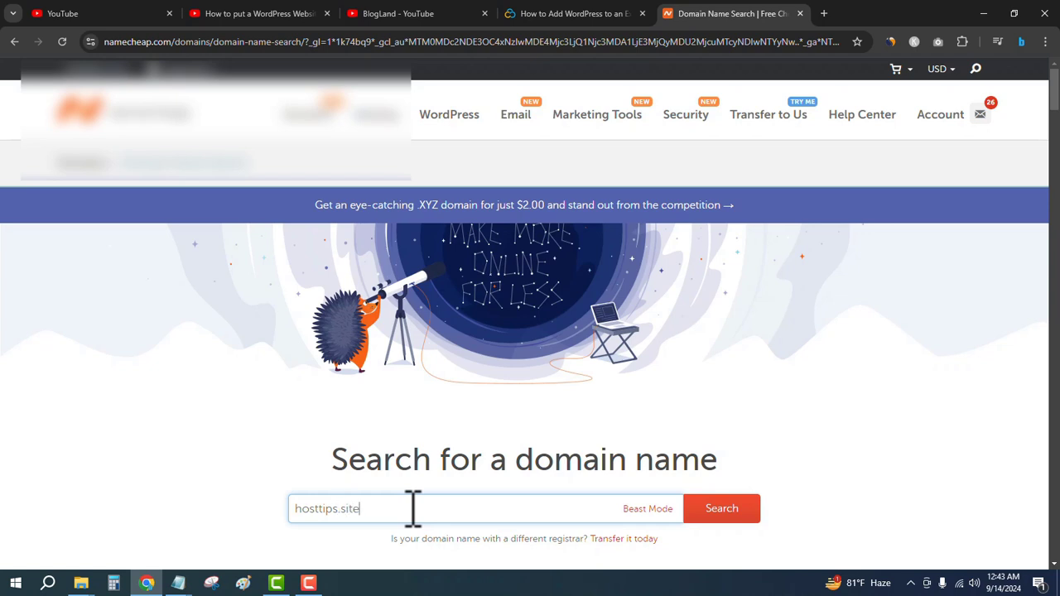
click(722, 508)
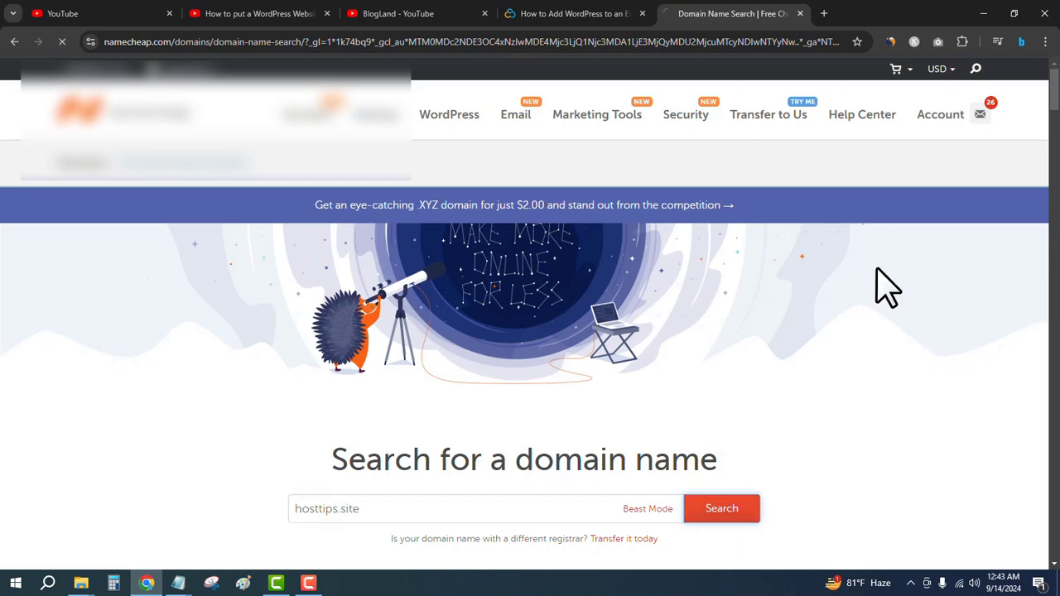
Add hosttips.site at $0.98/yr to the cart and proceed to checkout.
click(722, 508)
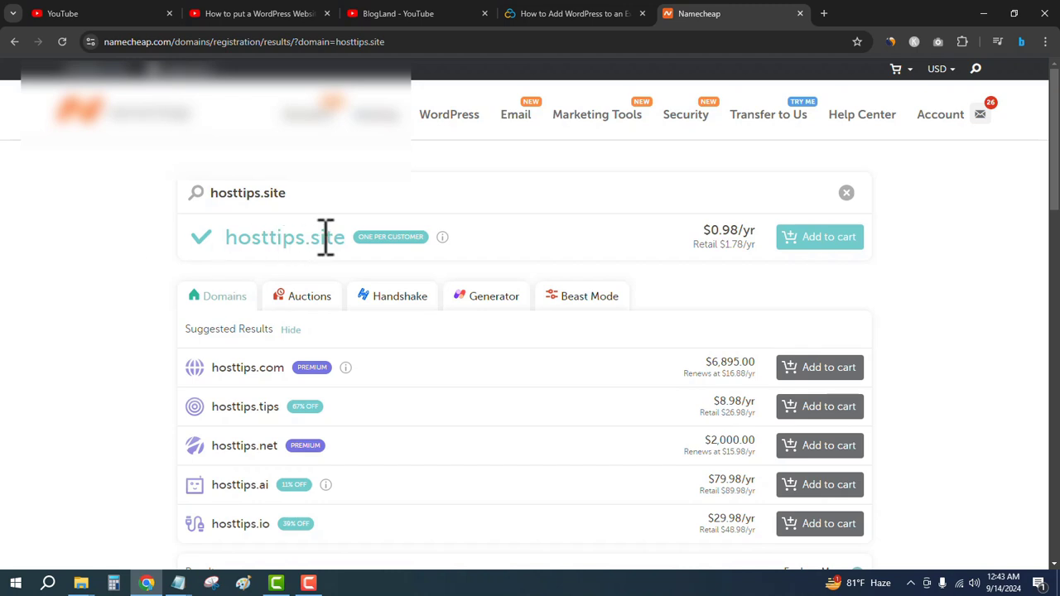
click(819, 237)
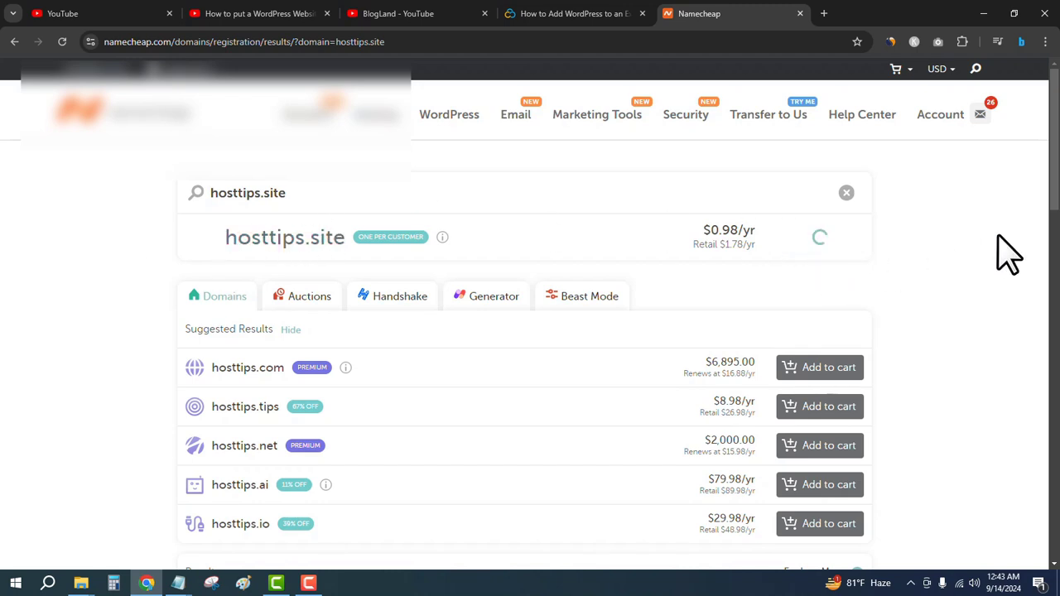
click(819, 236)
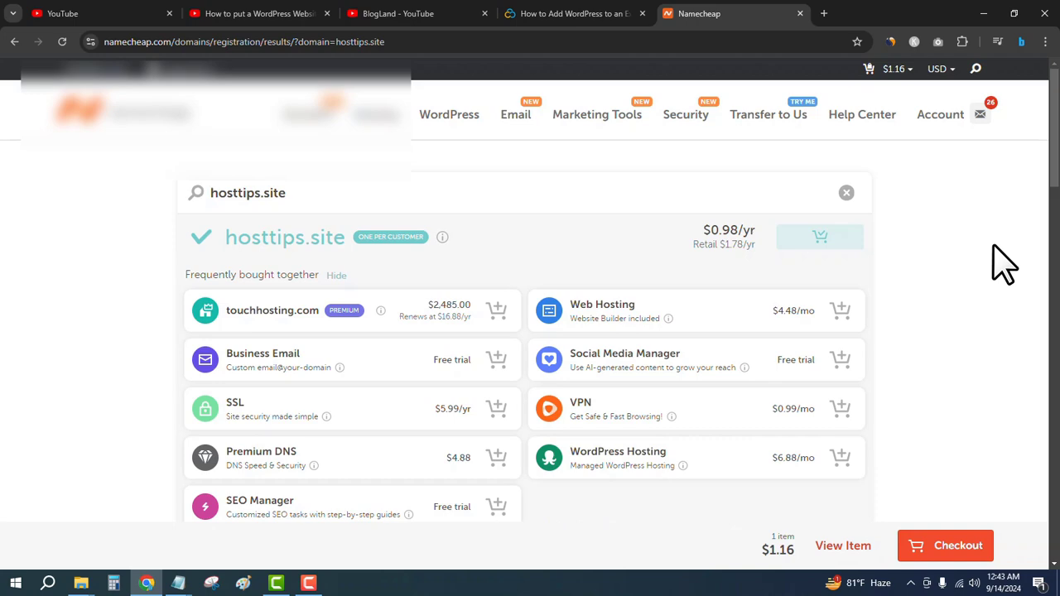
mouse_move(952, 546)
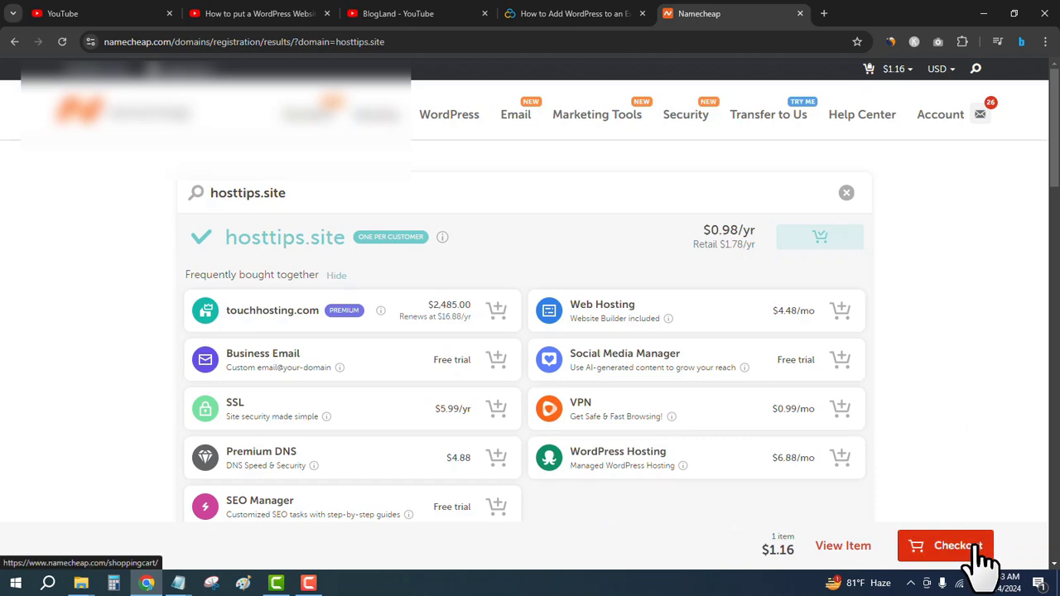
click(946, 545)
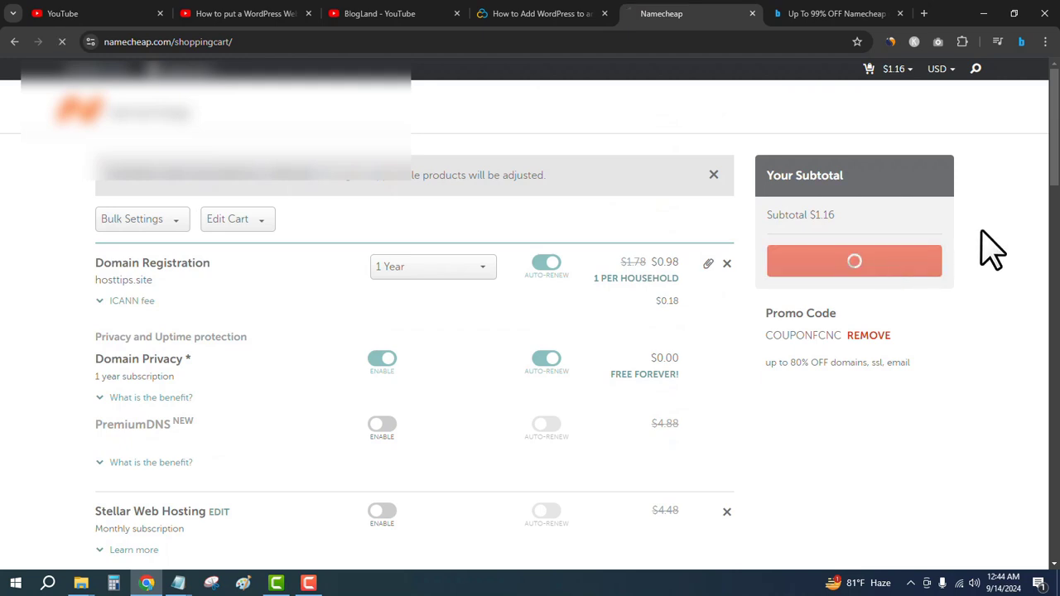
Confirm the order, pay with Account Funds, and reach the $1.16 order review.
click(854, 261)
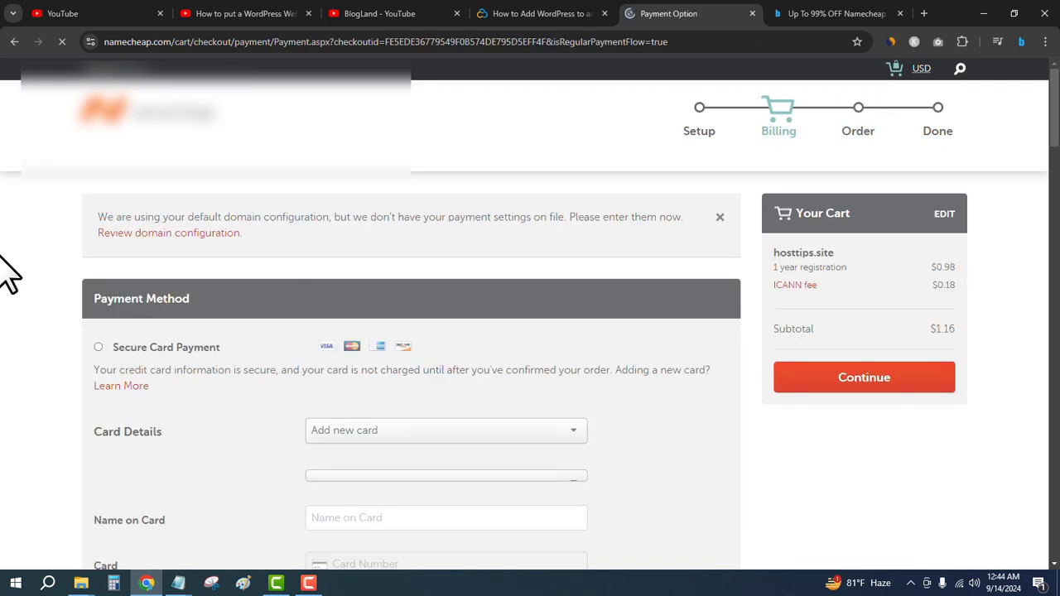
click(98, 246)
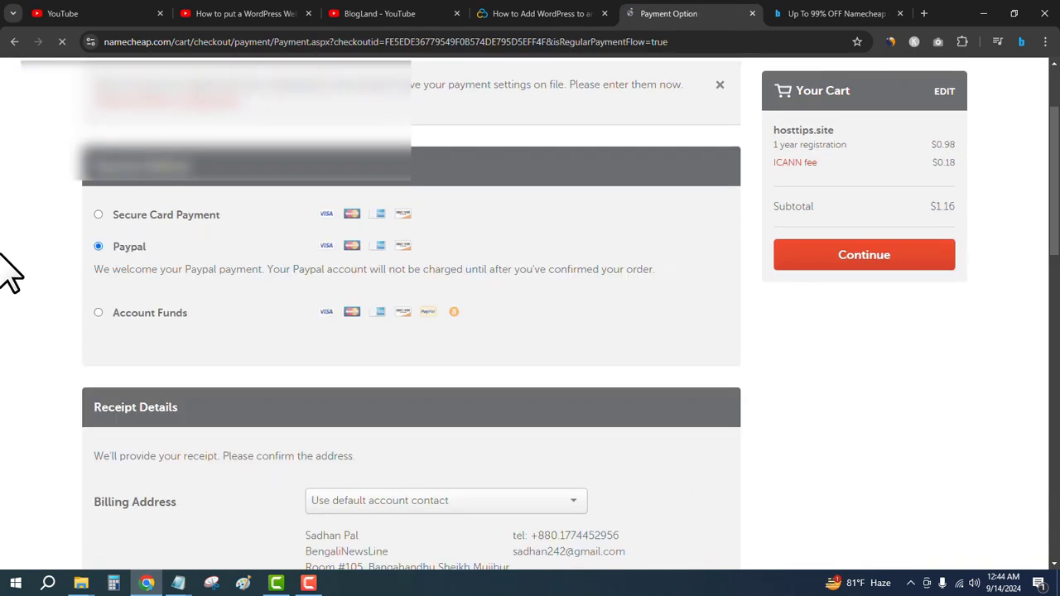
click(99, 313)
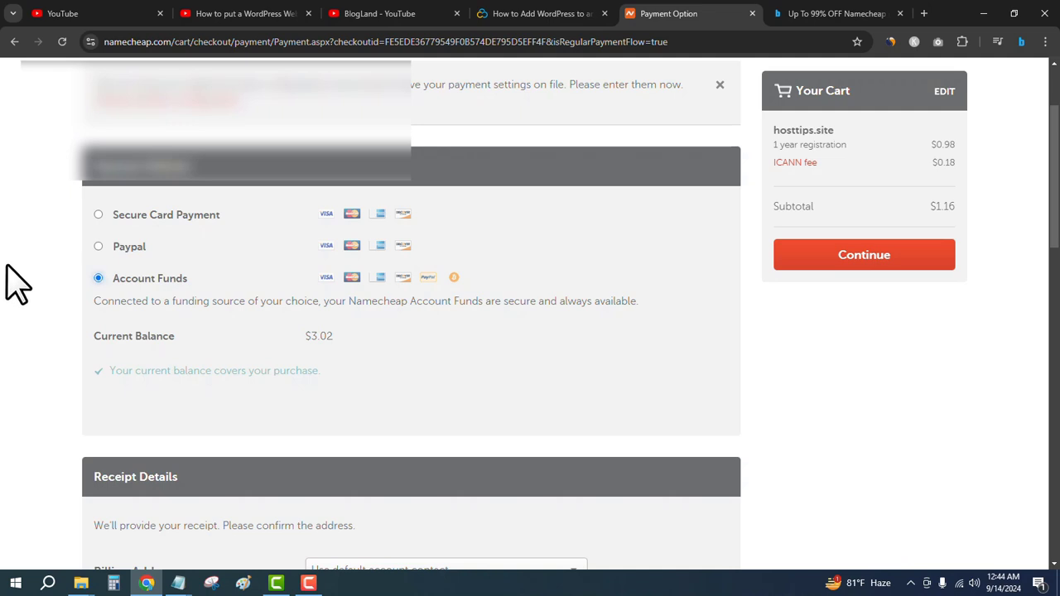
mouse_move(922, 294)
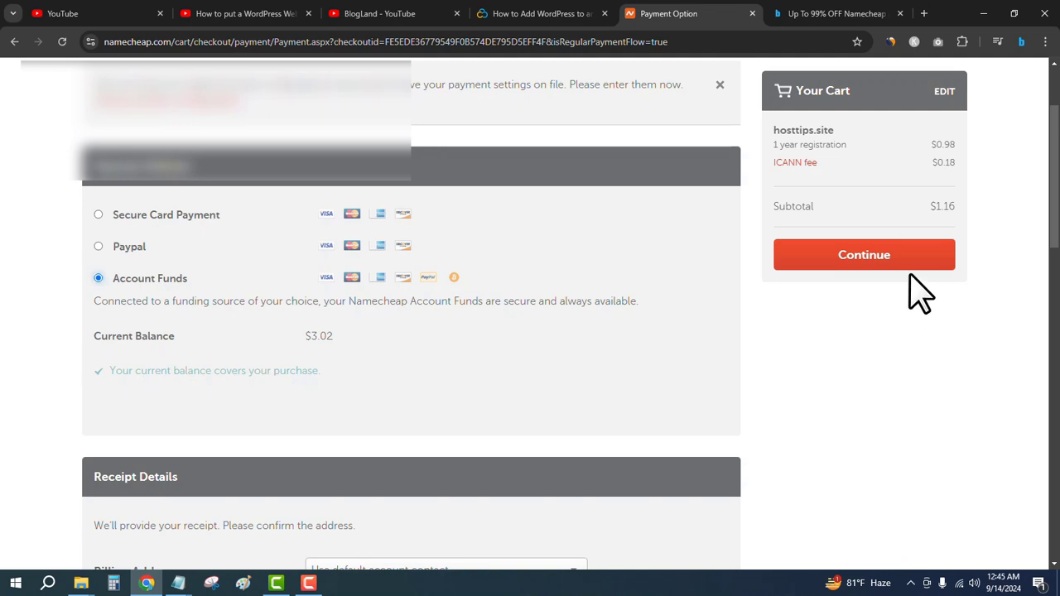
click(864, 255)
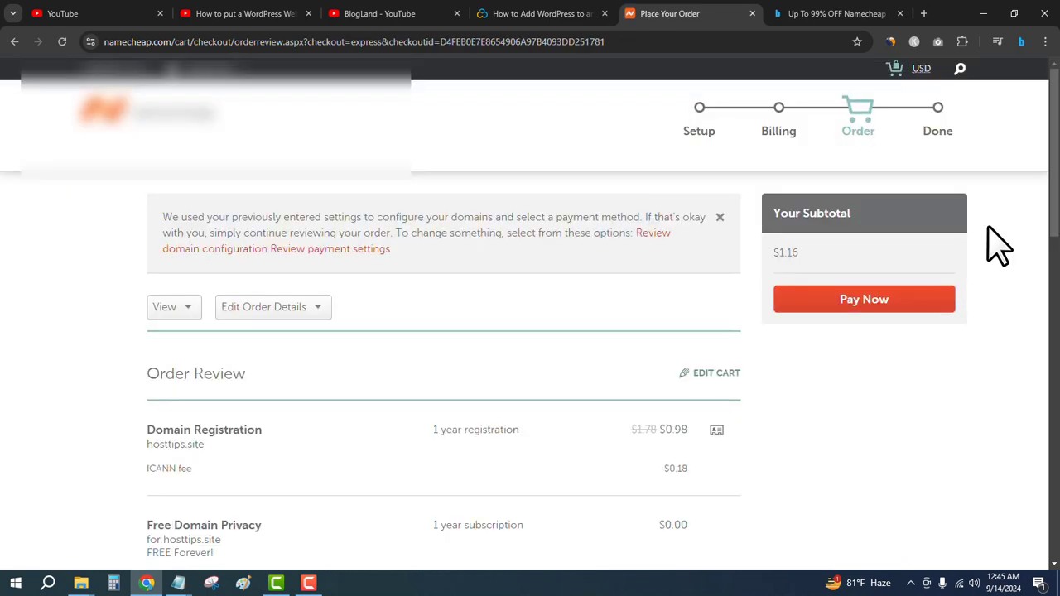
Pay $1.16 for hosttips.site and scroll through the thank-you summary.
click(864, 299)
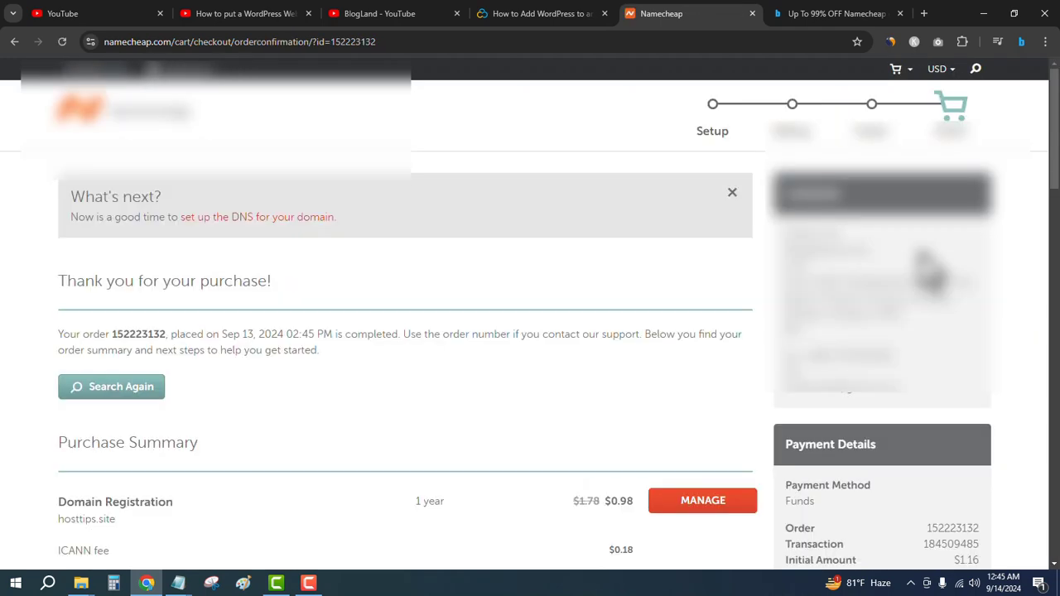
mouse_move(112, 261)
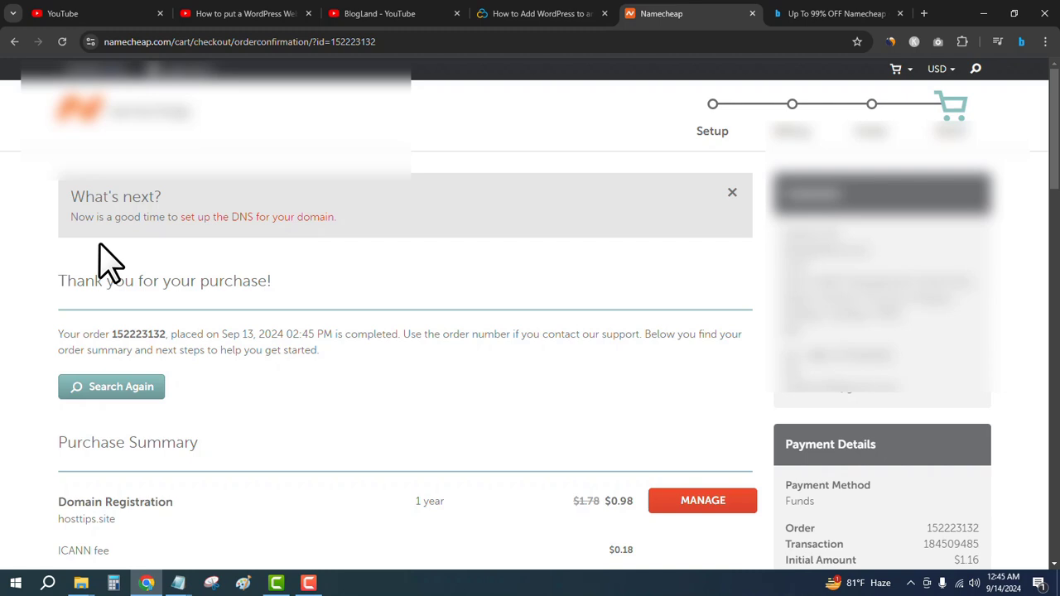
scroll(down, 3)
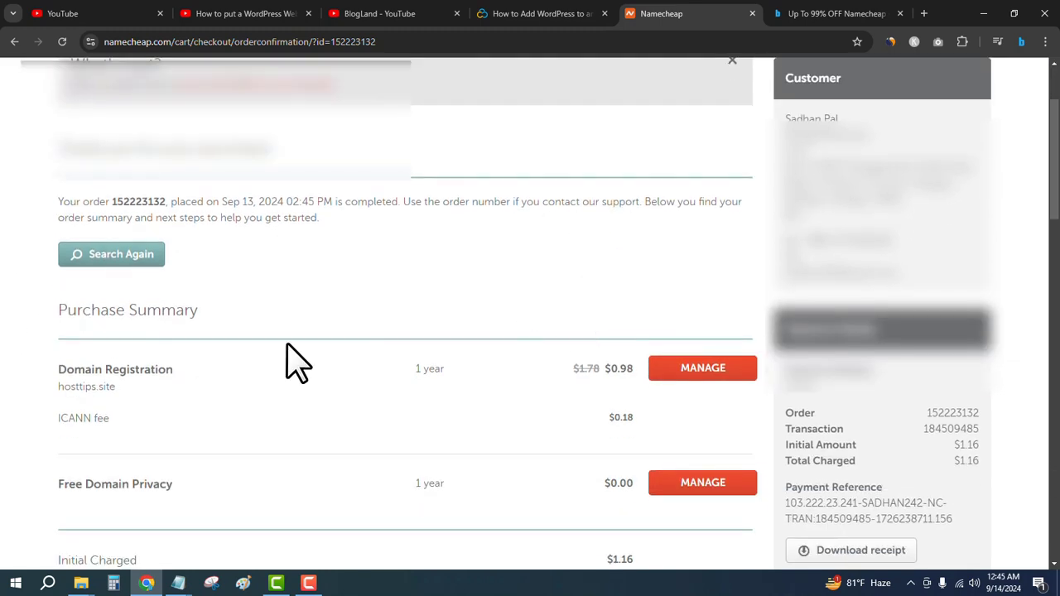
scroll(down, 3)
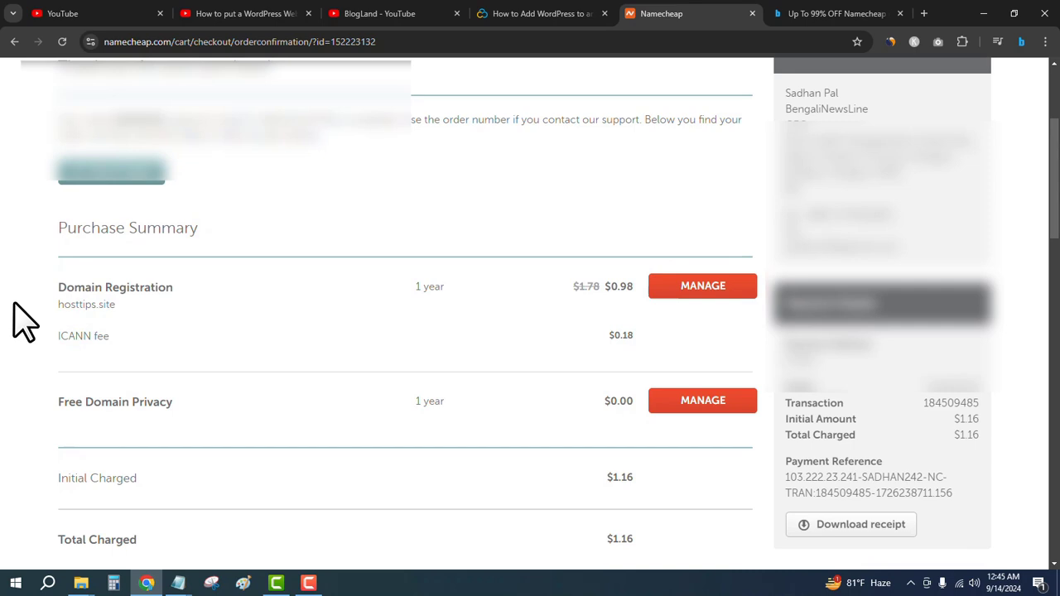
scroll(up, 3)
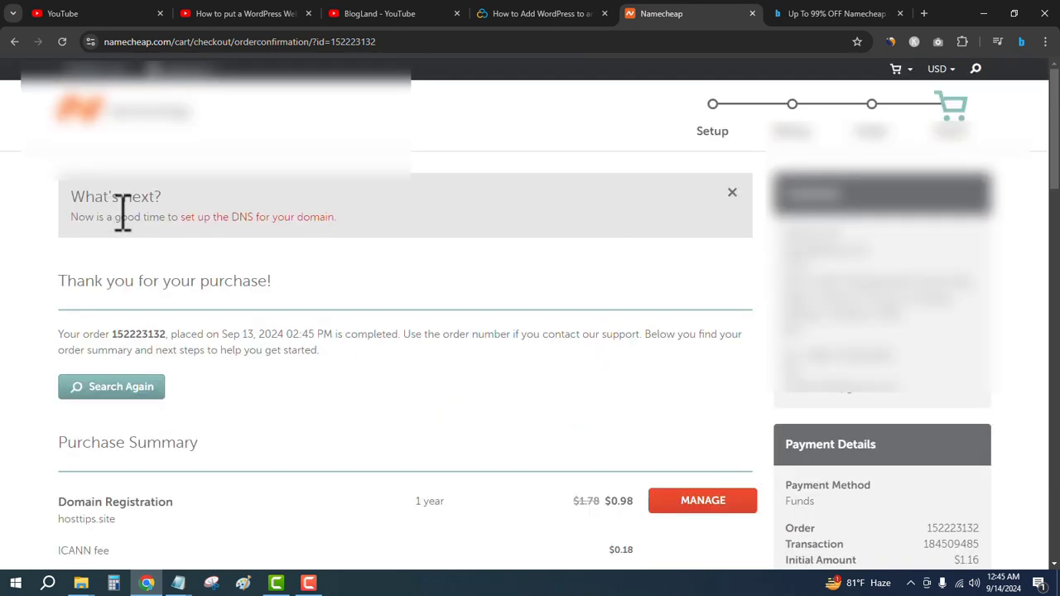
Open Dashboard from the username menu and find hosttips.site under Recently Active.
click(232, 111)
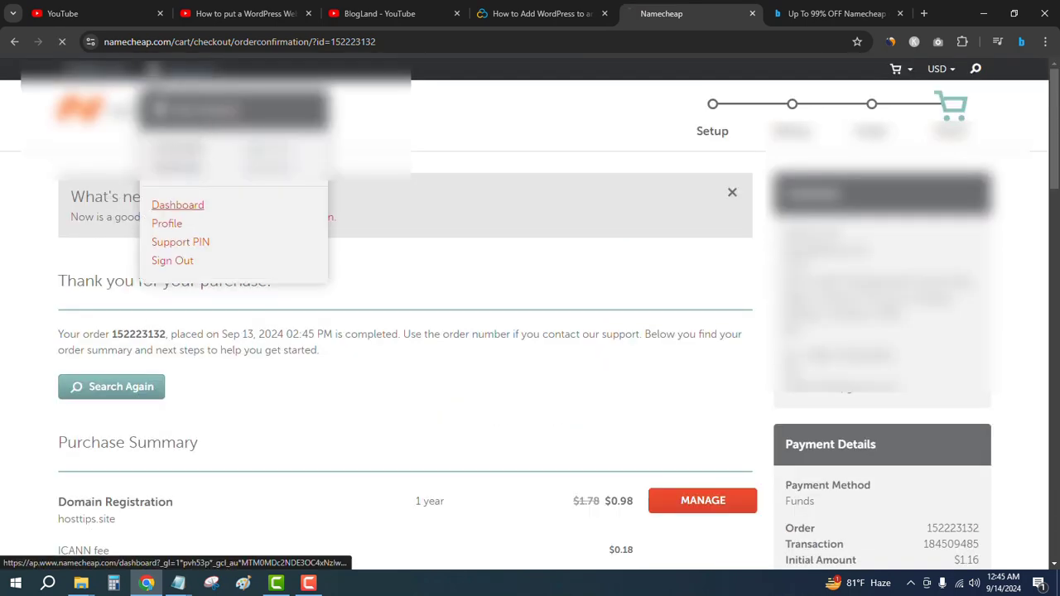
click(177, 204)
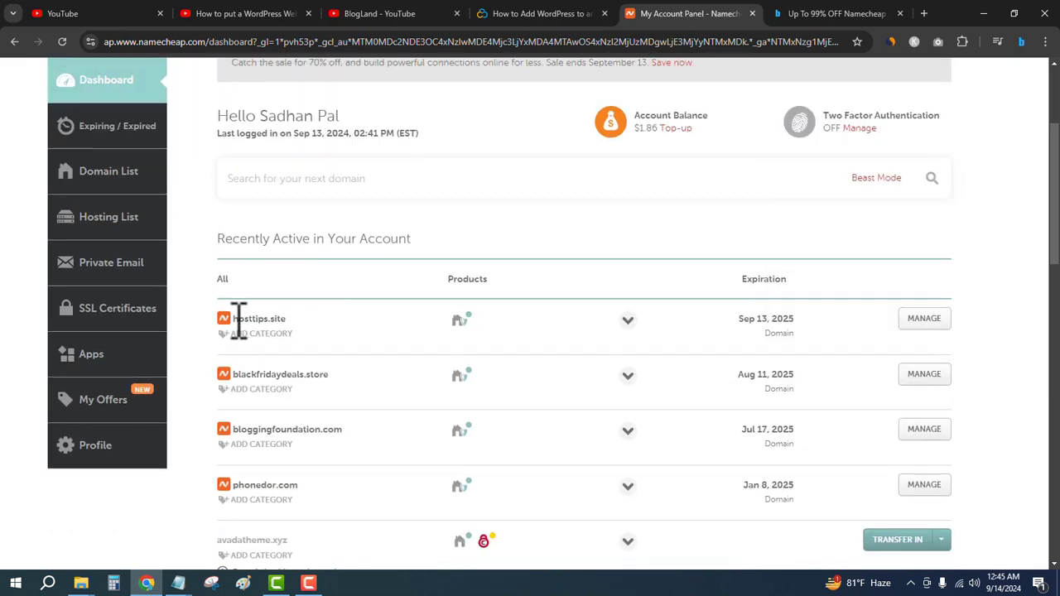
mouse_move(1002, 335)
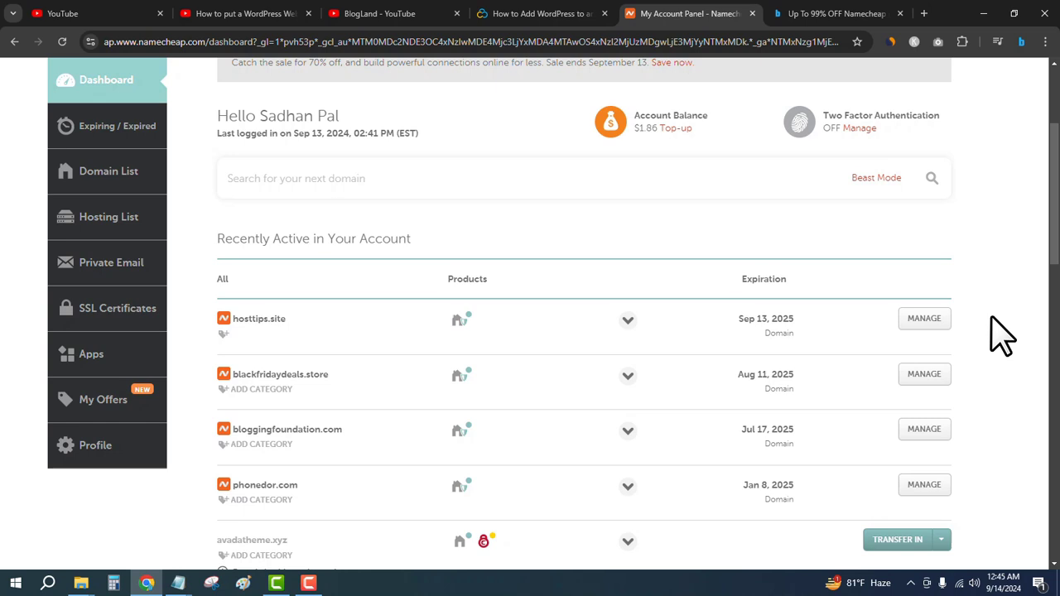
mouse_move(985, 317)
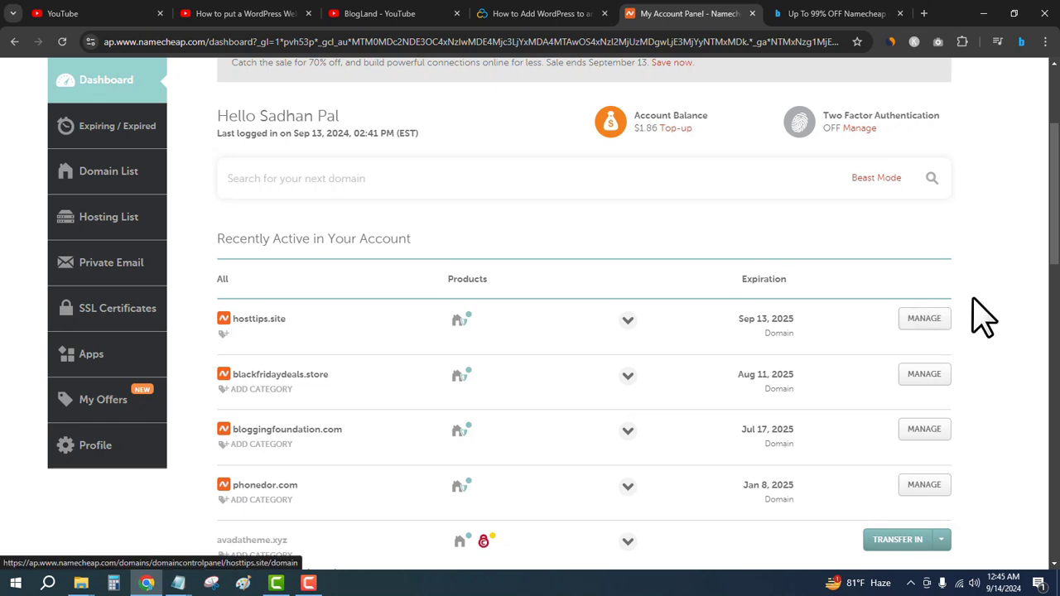
mouse_move(990, 315)
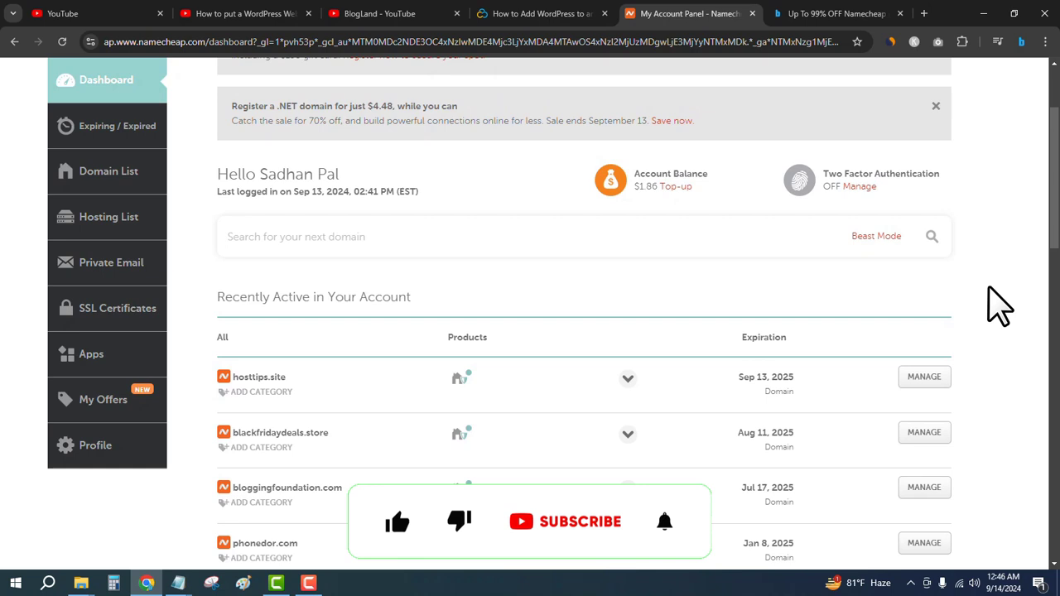
scroll(up, 3)
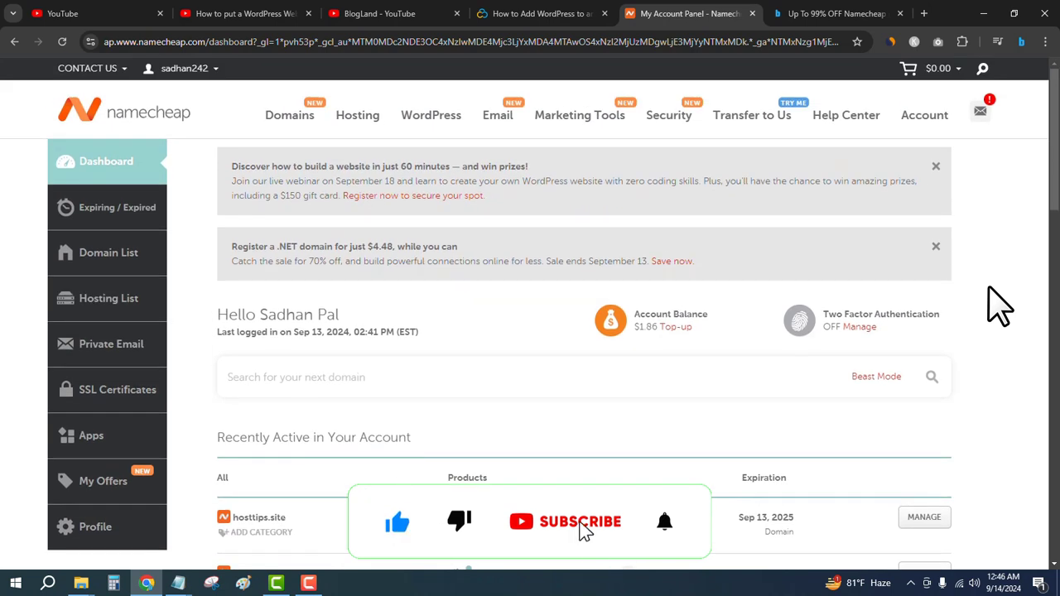
click(566, 522)
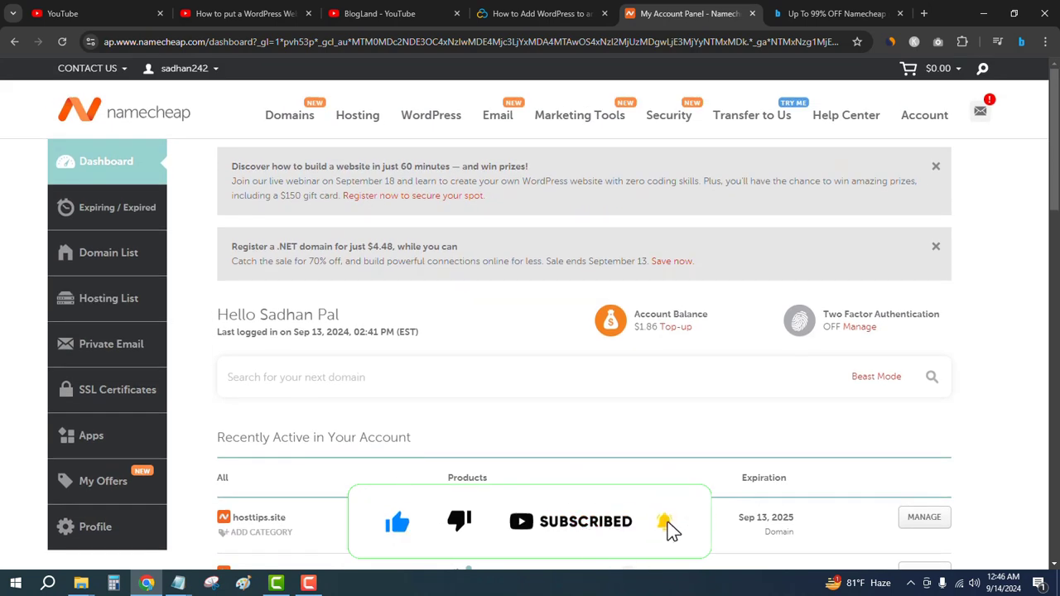